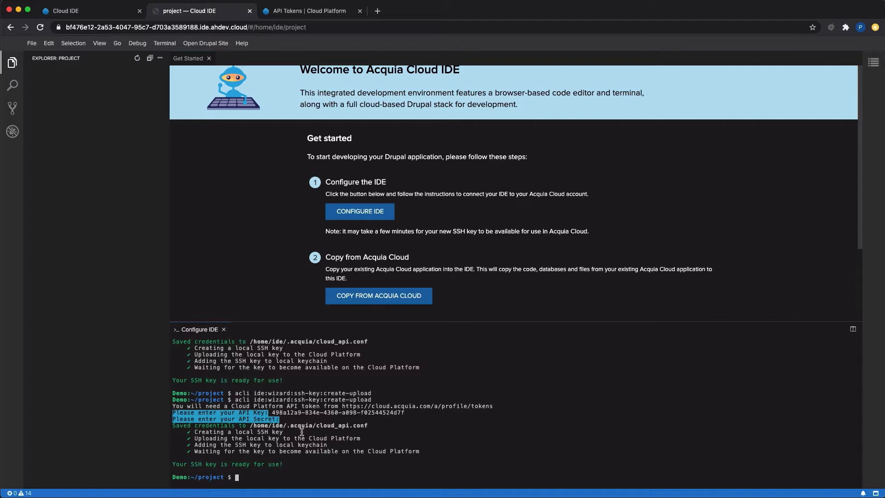
{"action": "mouse_move", "coordinate": [299, 379]}
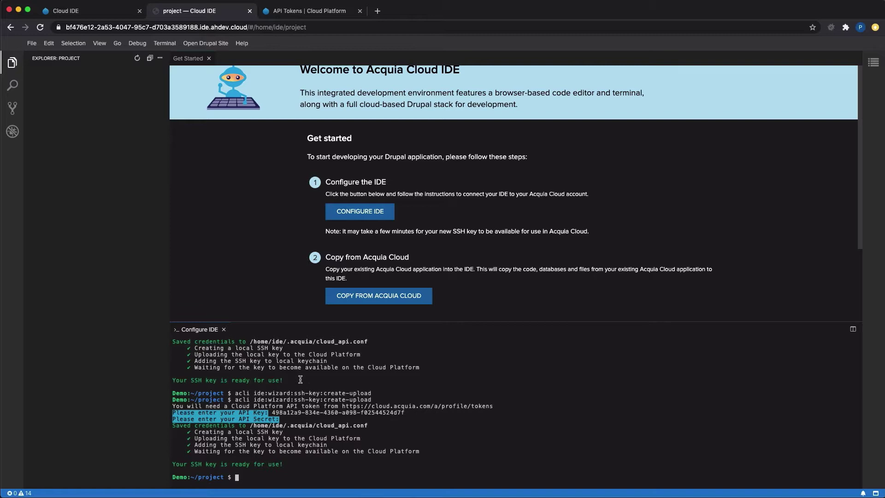
Start Copy from Acquia Cloud and answer 'y' to clone the project into the current directory.
{"action": "scroll", "scroll_direction": "down", "scroll_amount": 3}
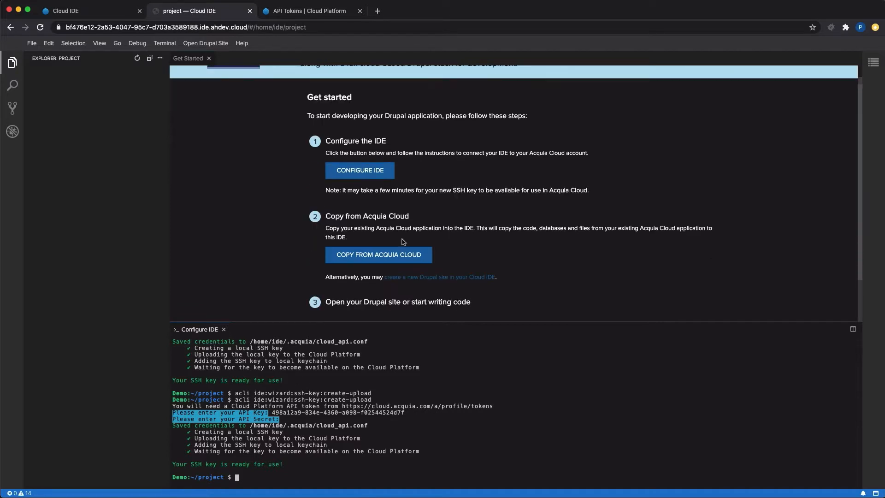
{"action": "left_click", "coordinate": [378, 255]}
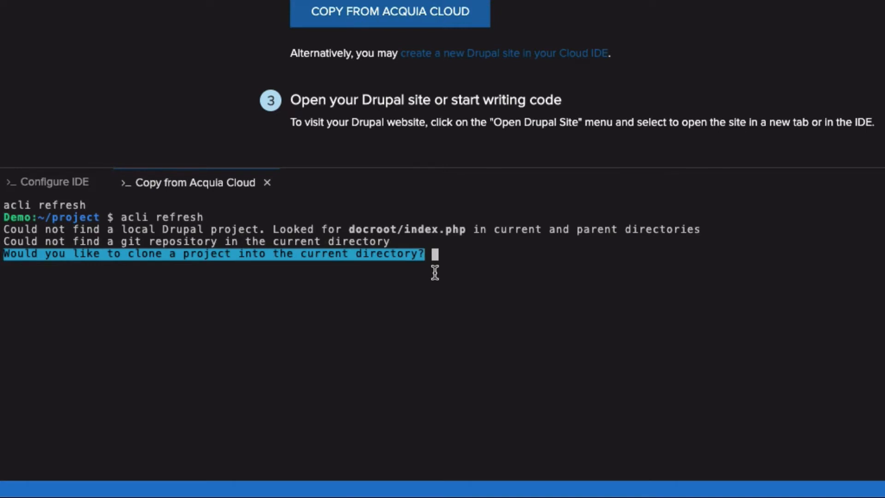
{"action": "type", "text": "y"}
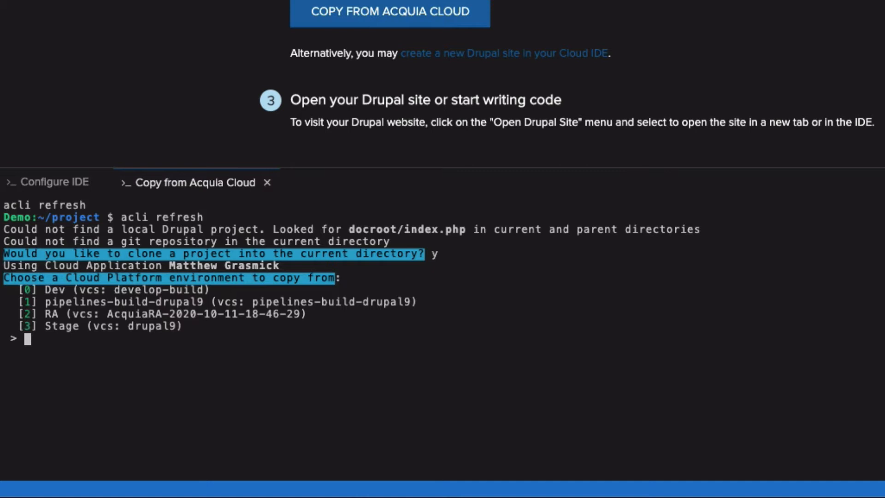
Choose environment 3 (Stage) so its git repository is cloned.
{"action": "type", "text": "3"}
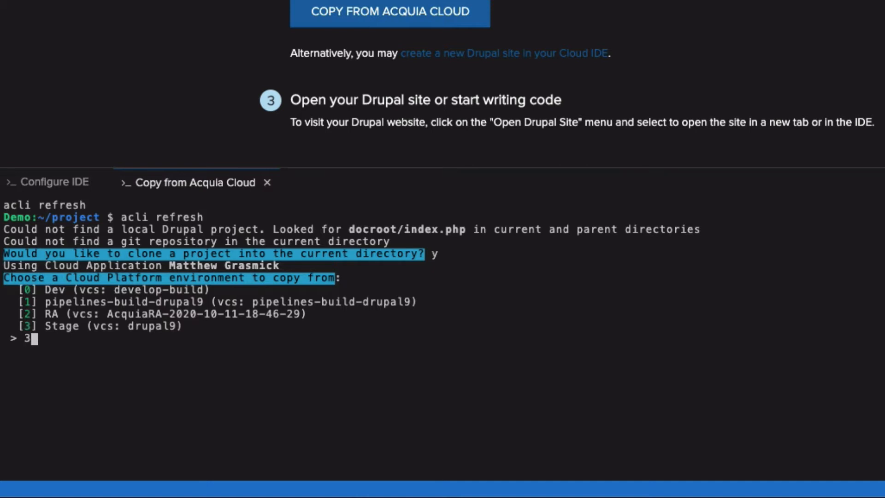
{"action": "key", "text": "Return"}
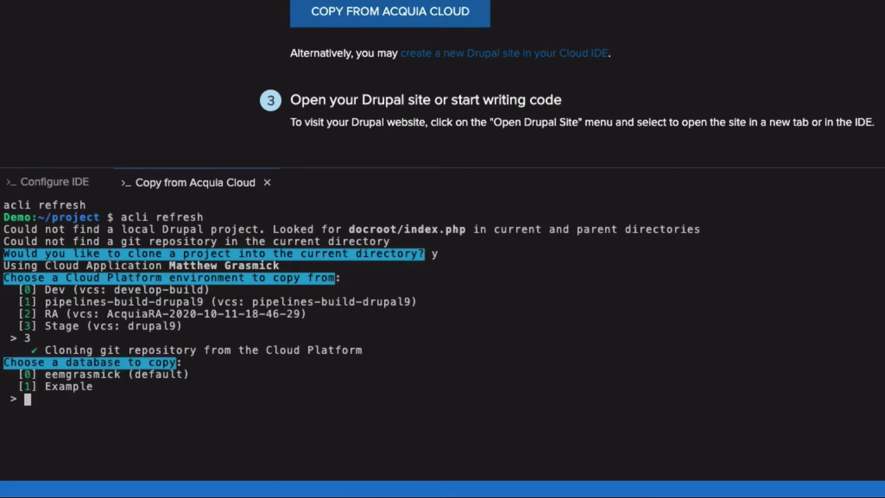
Pick database 0 (default), let it import, then view the Drupal site in a new tab.
{"action": "type", "text": "0"}
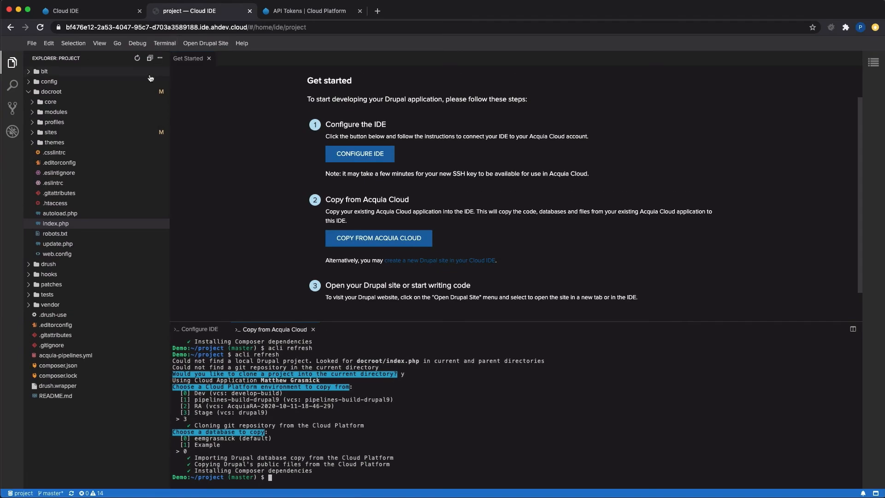
{"action": "left_click", "coordinate": [205, 43]}
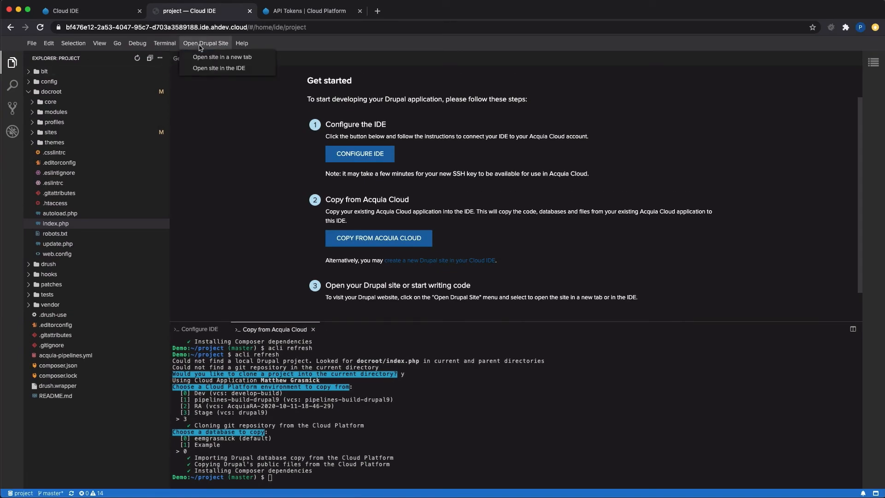
{"action": "left_click", "coordinate": [222, 57]}
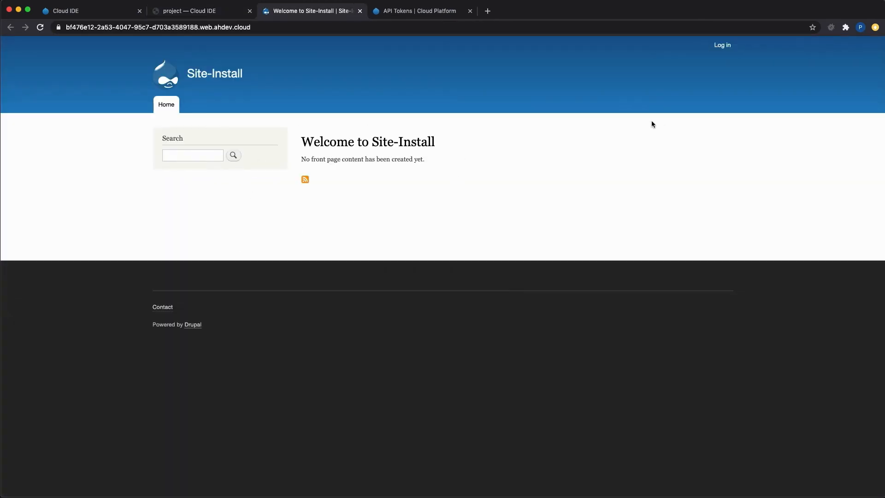
{"action": "mouse_move", "coordinate": [719, 58]}
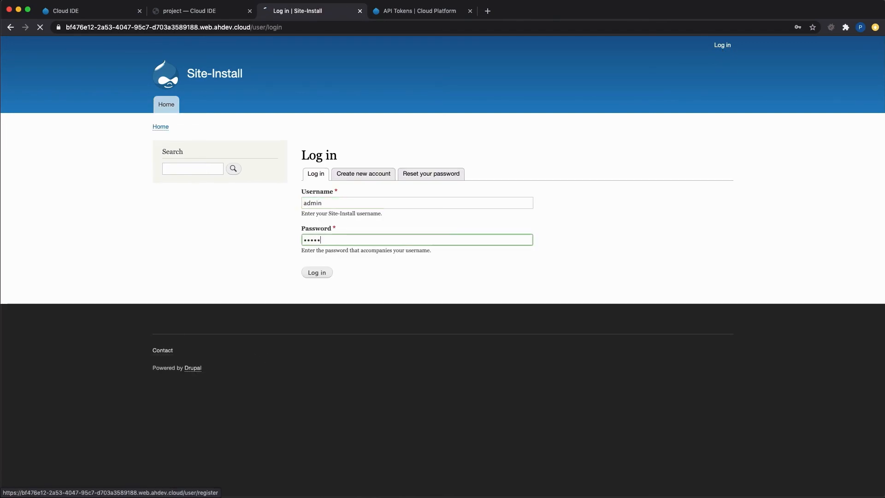
Log in to the copied Drupal site as admin and return to the Cloud IDE.
{"action": "left_click", "coordinate": [316, 272]}
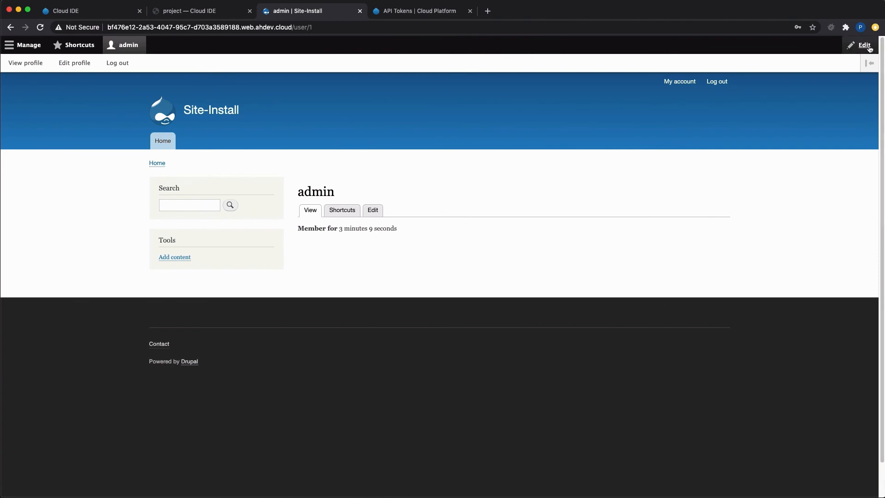
{"action": "mouse_move", "coordinate": [769, 144]}
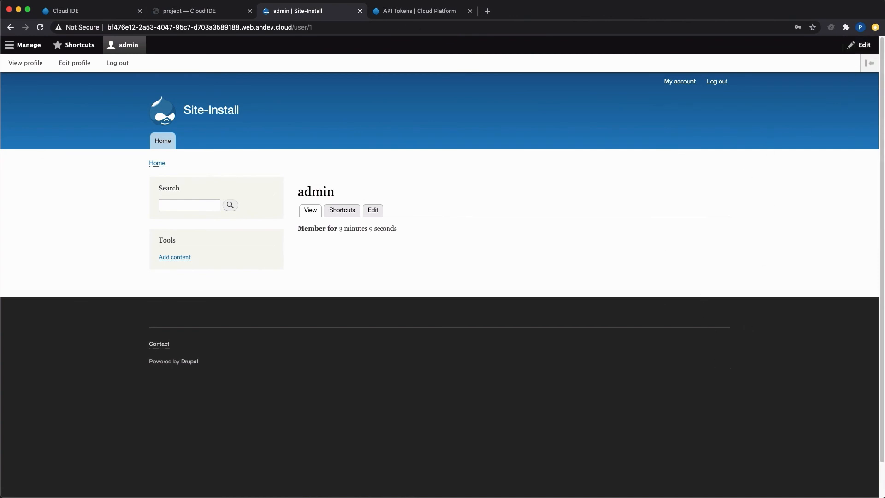
{"action": "left_click", "coordinate": [201, 11]}
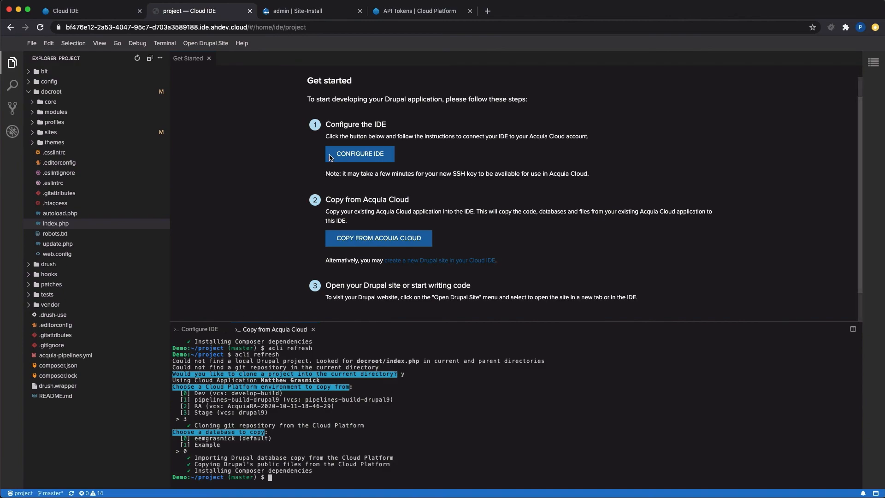